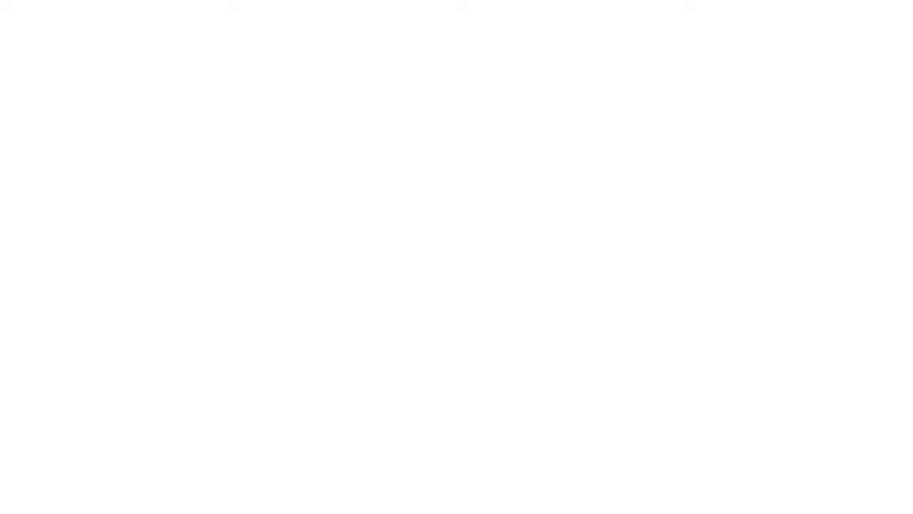
{"action": "type", "text": "1"}
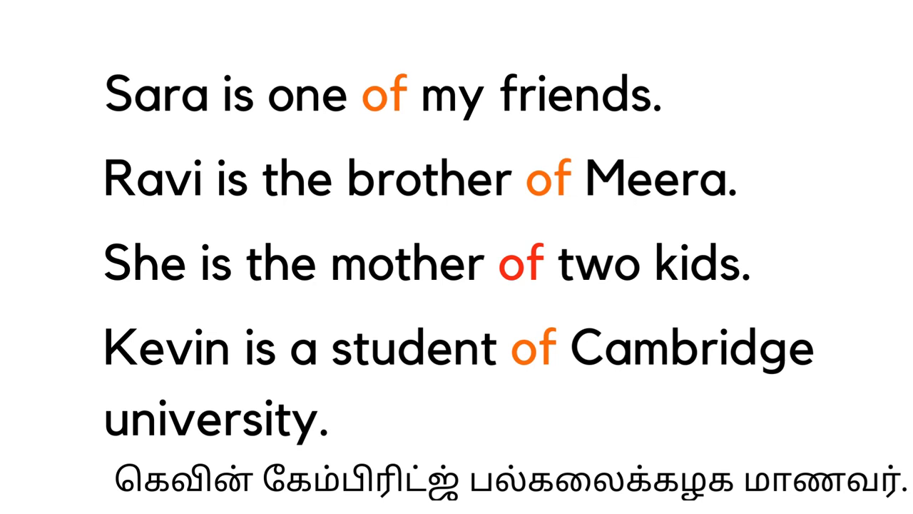
{"action": "scroll", "scroll_direction": "down", "scroll_amount": 3}
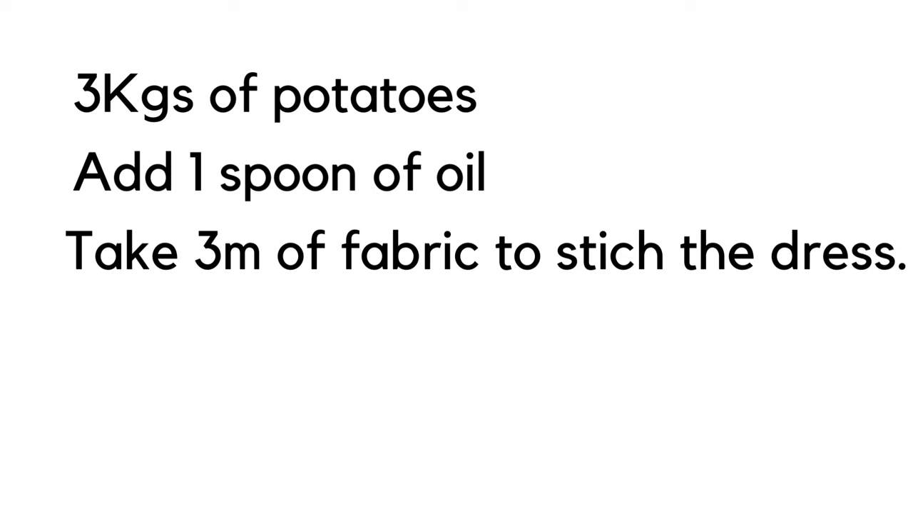
{"action": "type", "text": "This bottle contains 1l of liquid."}
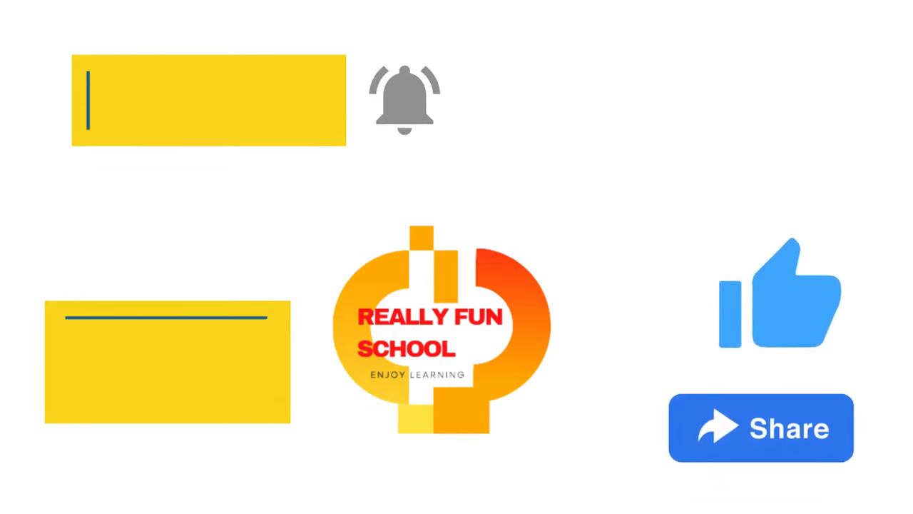
{"action": "type", "text": "$"}
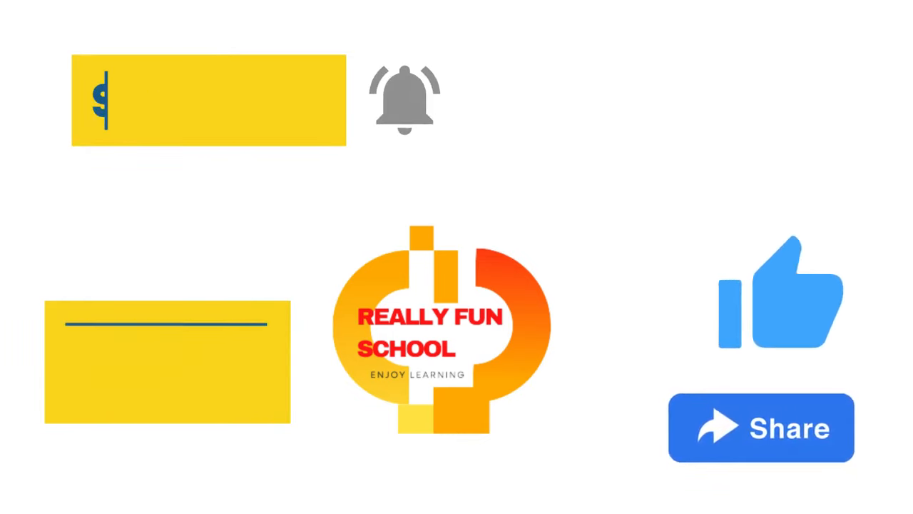